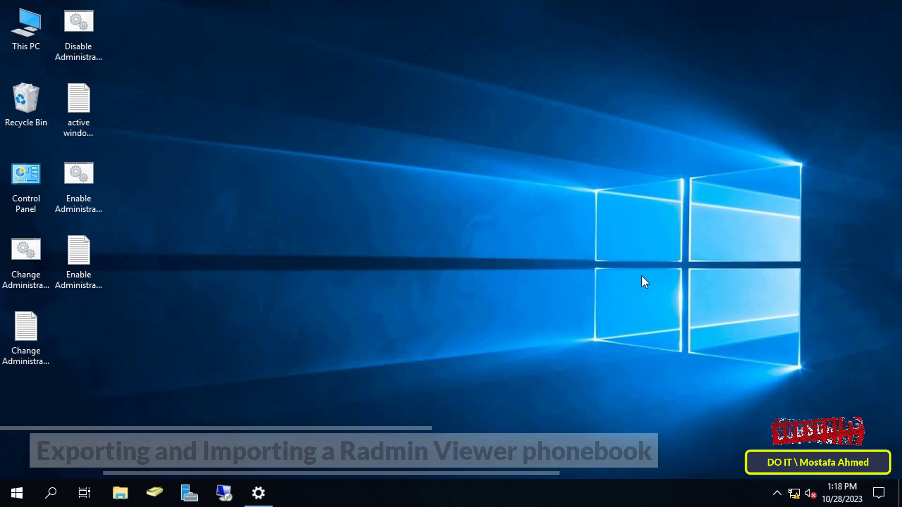
Launch Radmin Viewer 3 from Windows Start search using the query "rad".
type("rad")
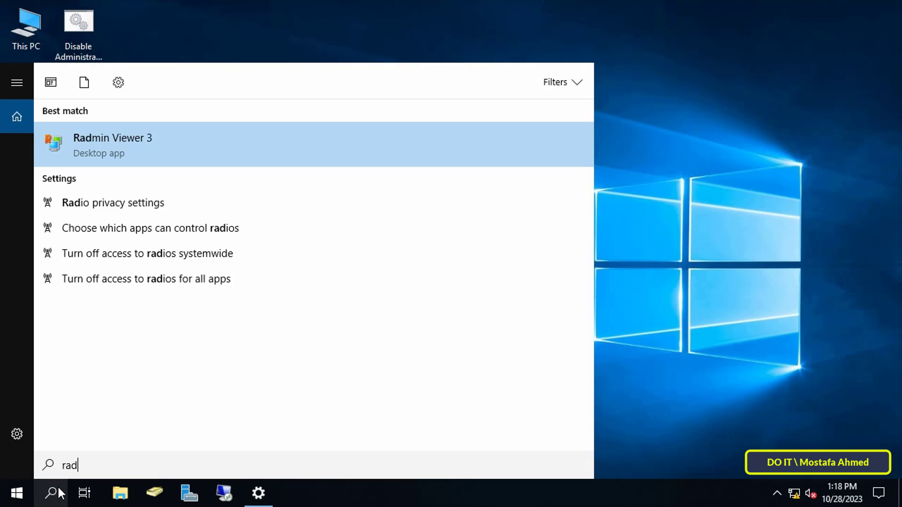
left_click(112, 144)
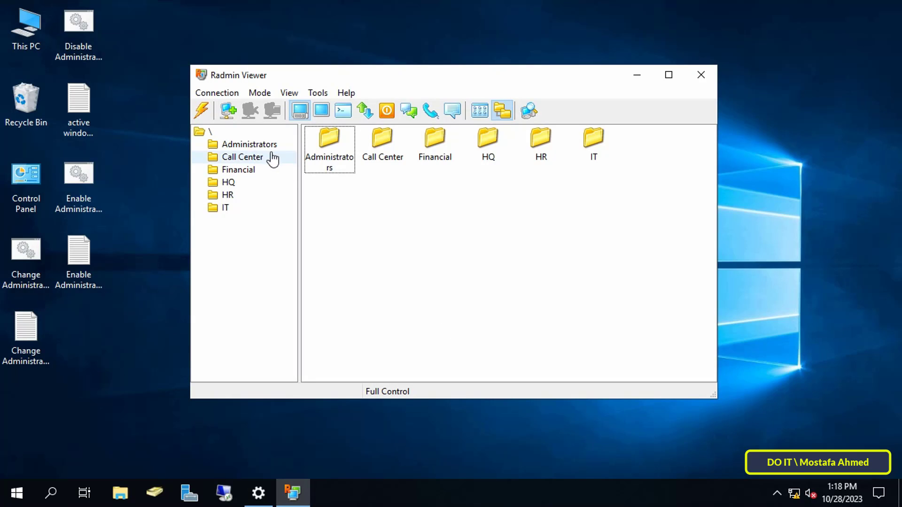
left_click(227, 182)
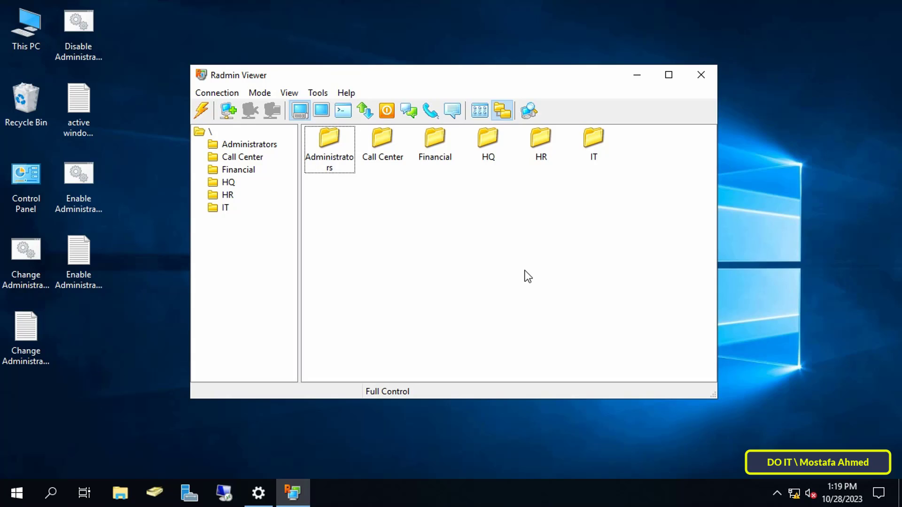
mouse_move(317, 92)
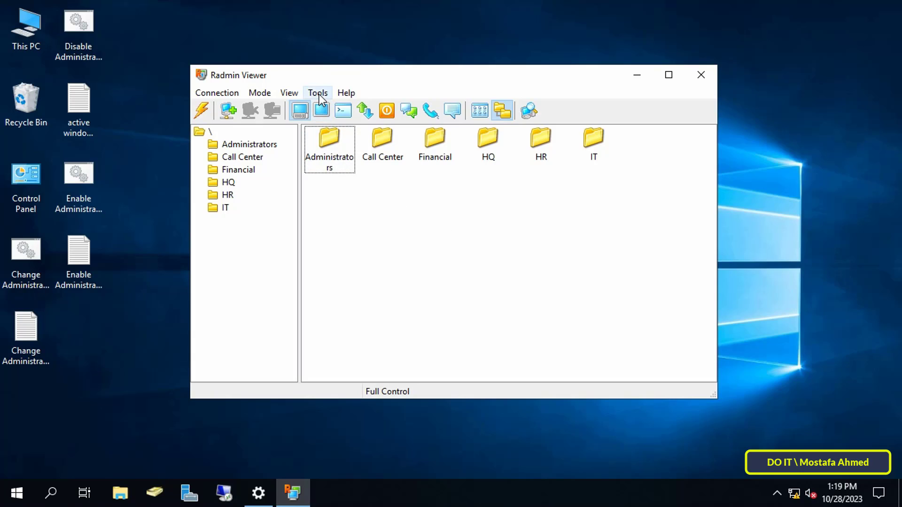
Export the phonebook via Tools to the Desktop as "Radmin Backup.rpb".
left_click(317, 92)
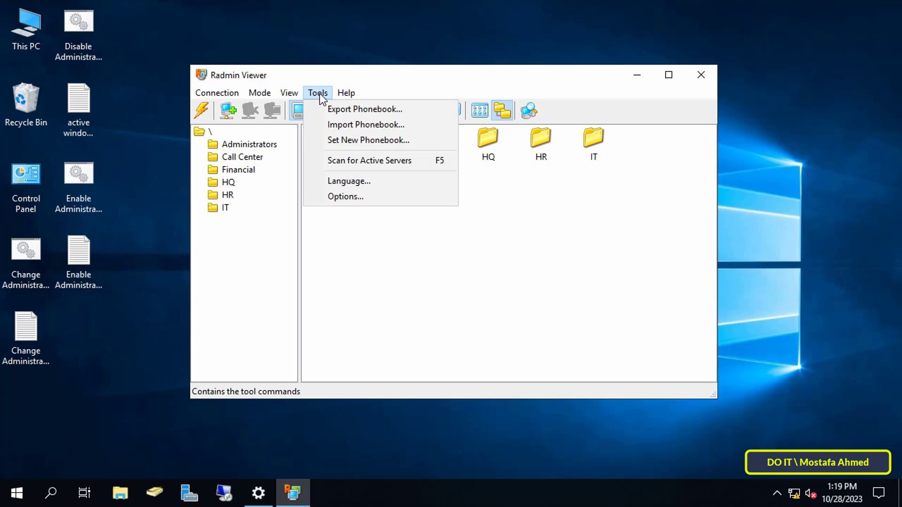
mouse_move(364, 110)
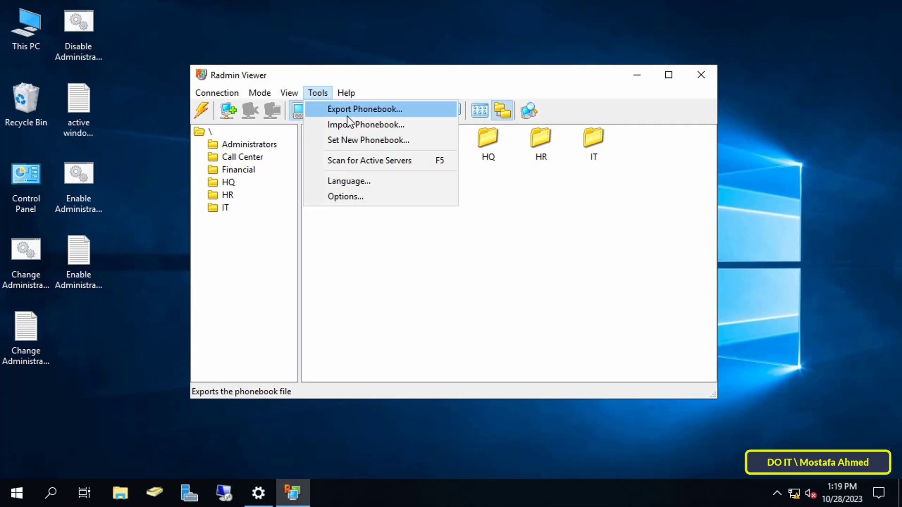
left_click(363, 108)
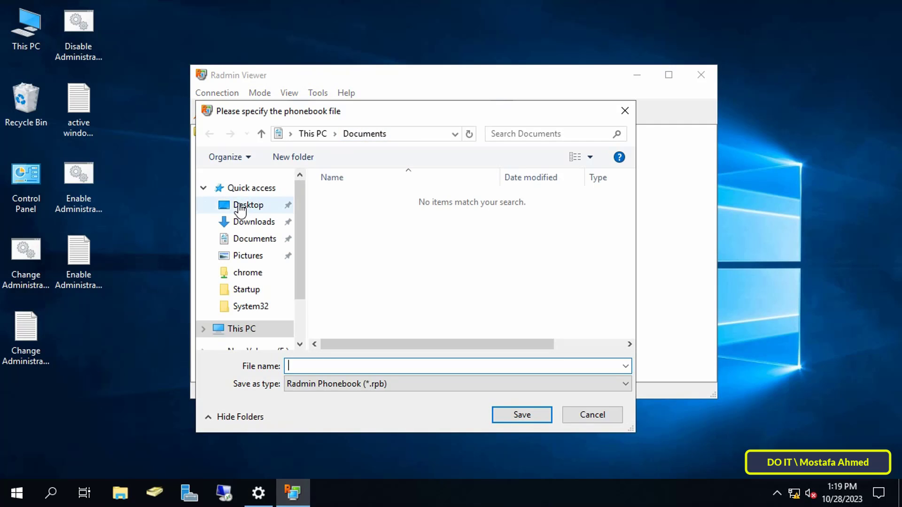
type("Radmin")
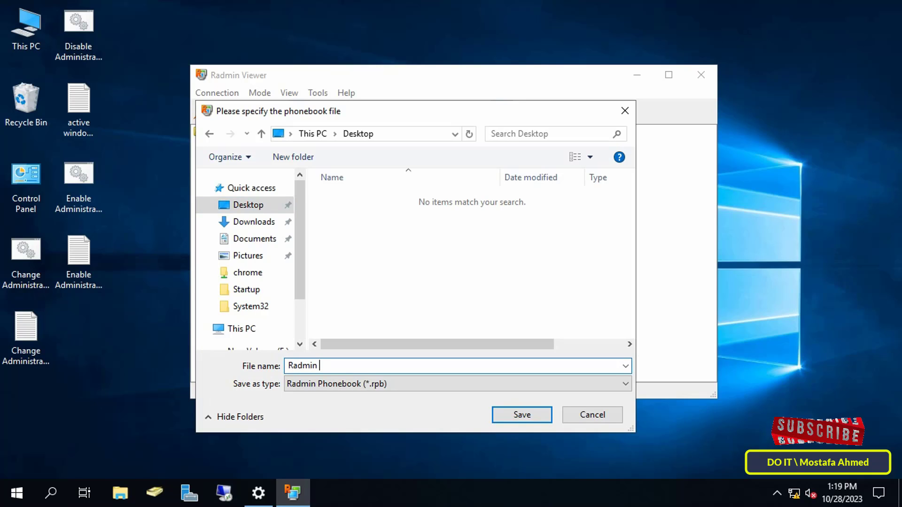
type("B")
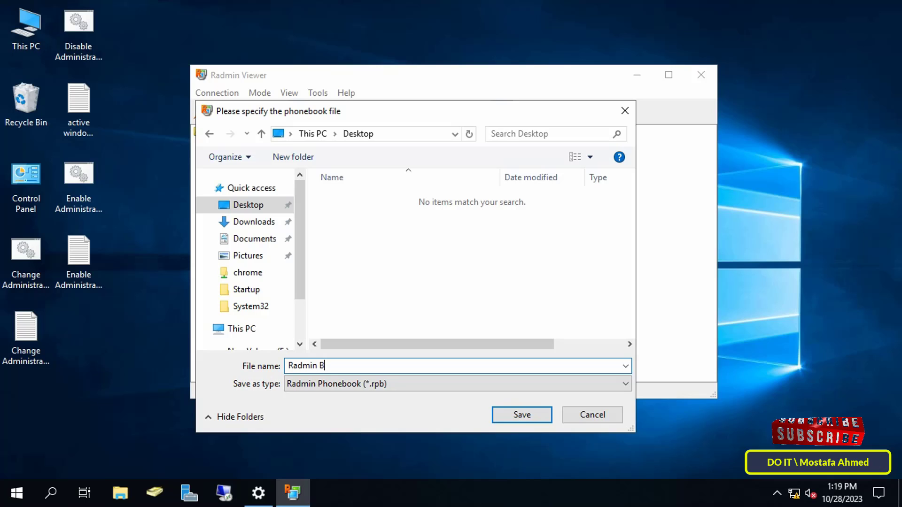
type("ackup")
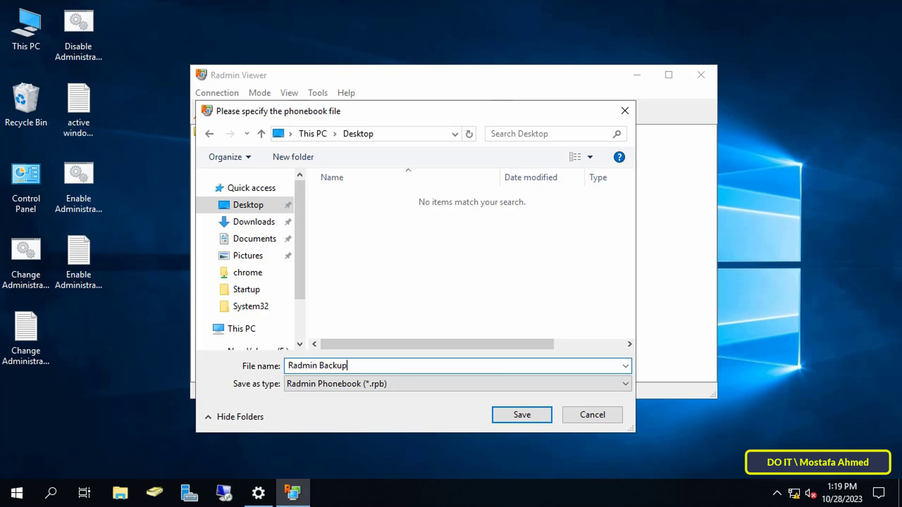
left_click(520, 414)
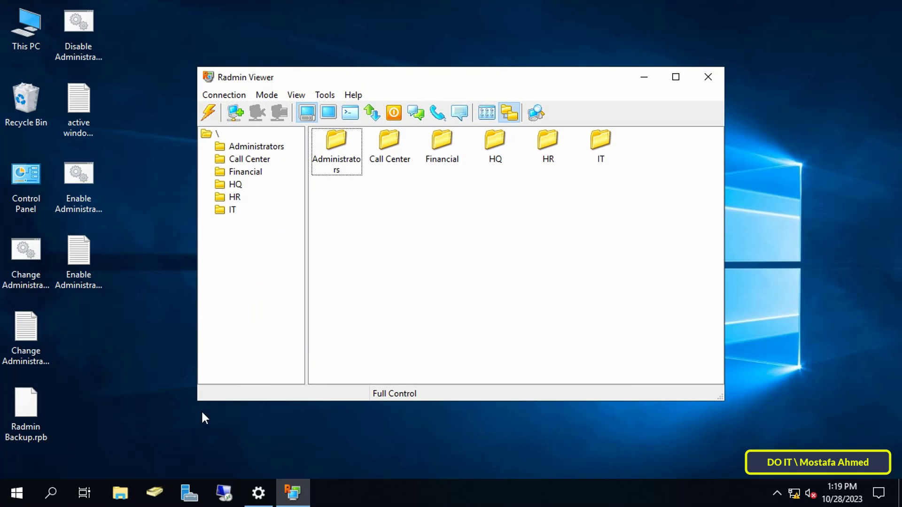
Delete all six department folders, confirming so the phonebook is left empty.
left_click(26, 402)
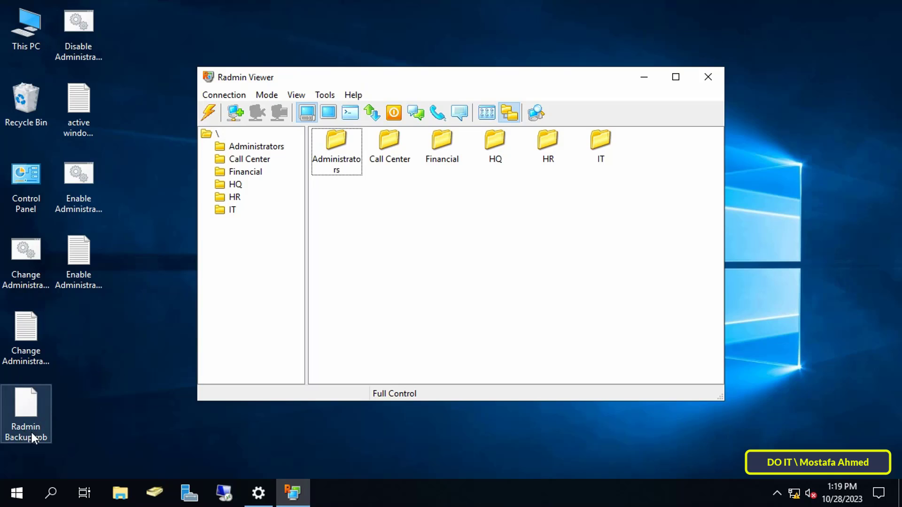
left_click(336, 143)
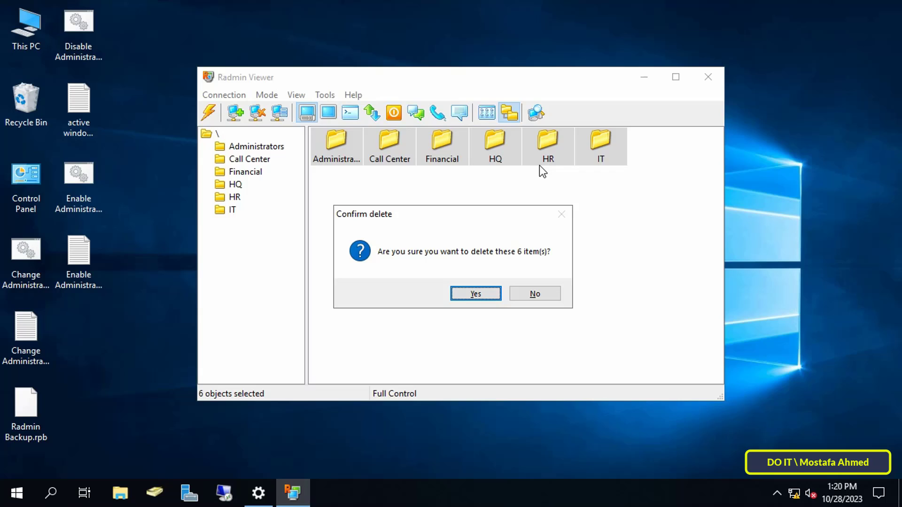
left_click(474, 294)
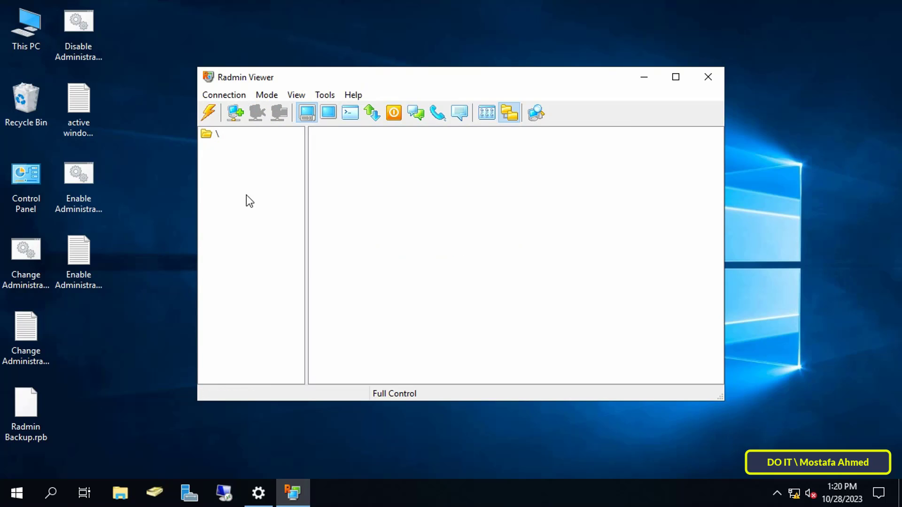
mouse_move(258, 200)
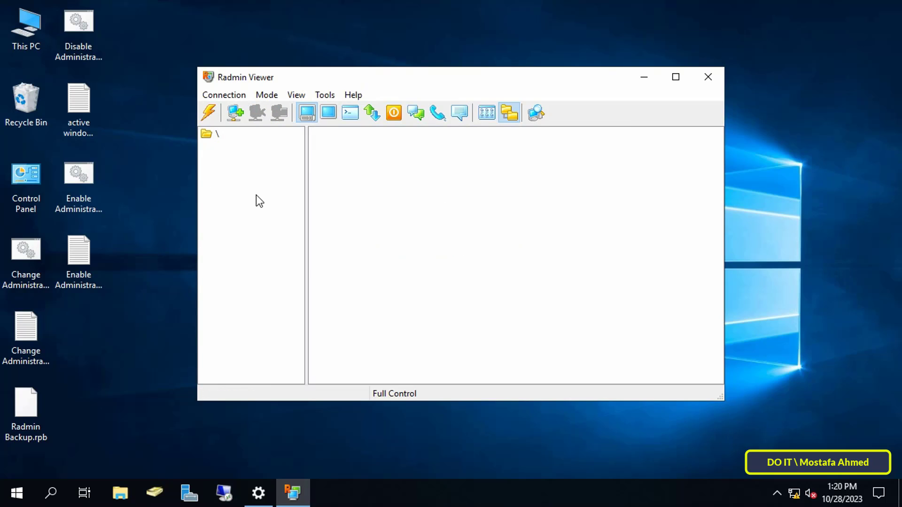
mouse_move(218, 212)
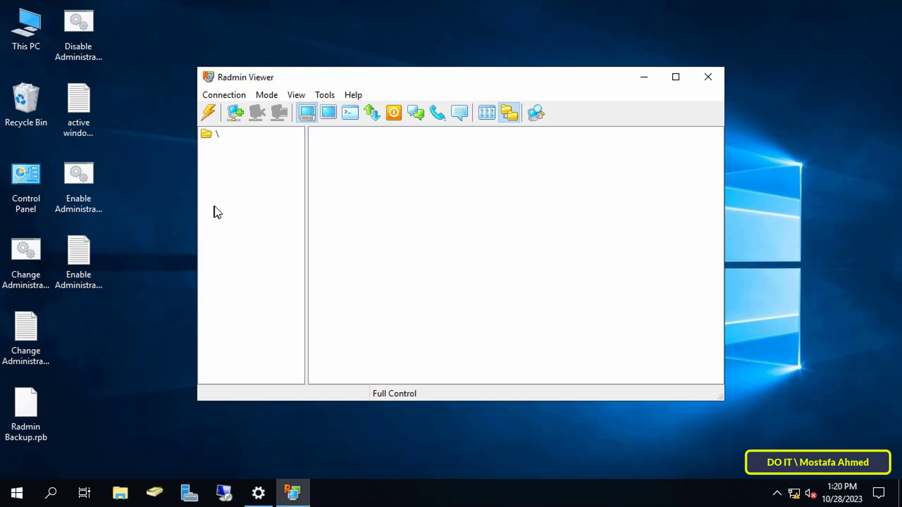
Import Radmin Backup.rpb from the Desktop to restore the six department folders.
left_click(325, 95)
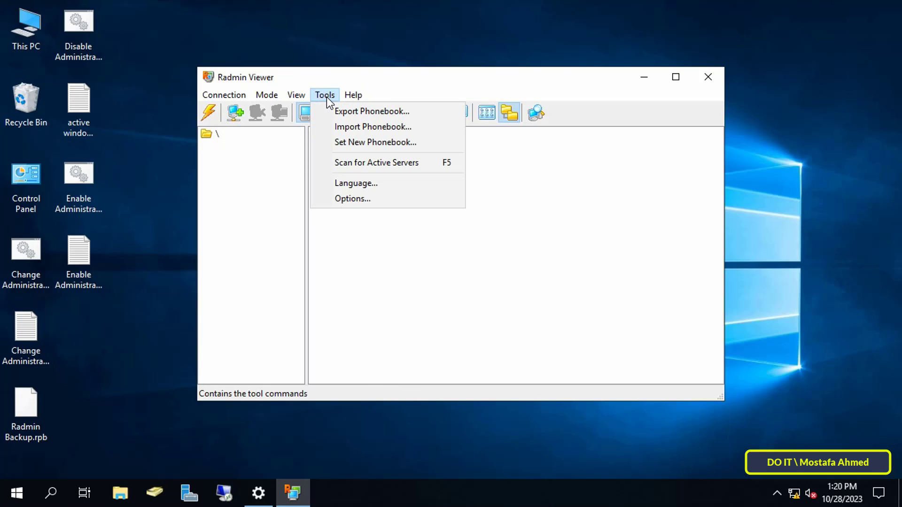
mouse_move(372, 126)
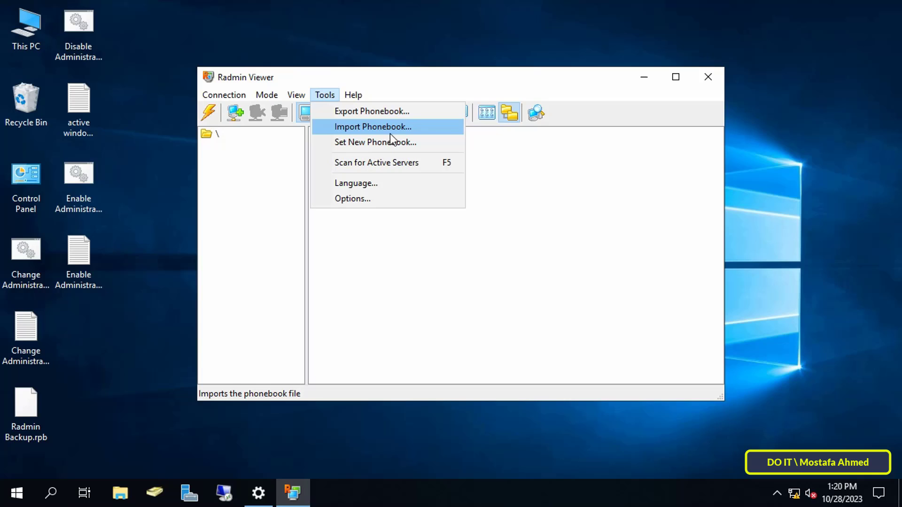
left_click(373, 127)
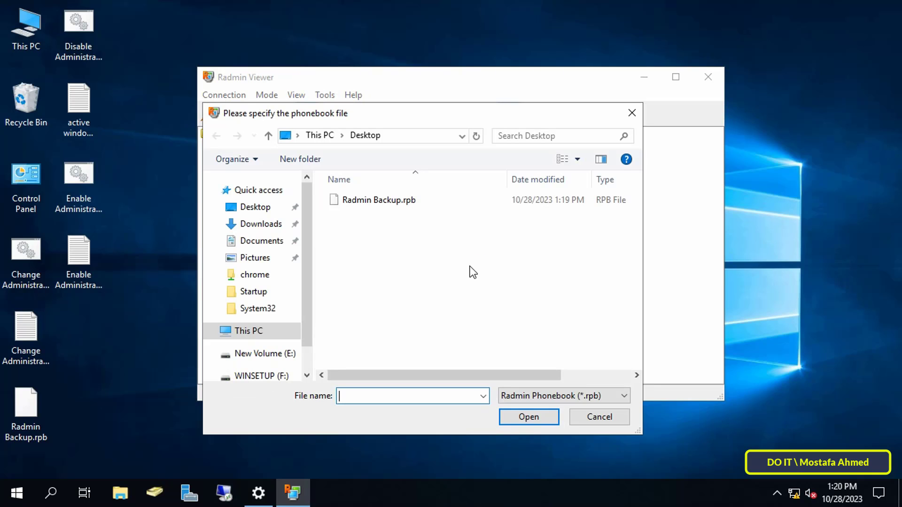
left_click(379, 200)
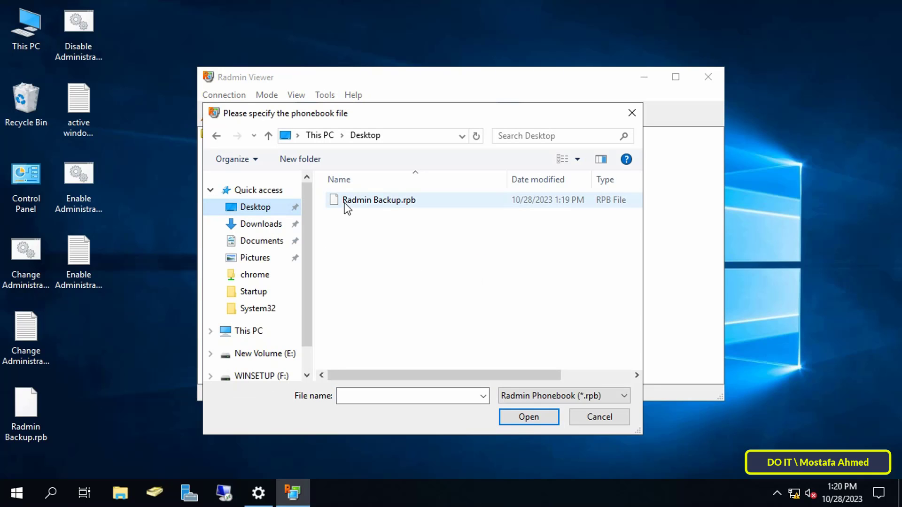
left_click(378, 200)
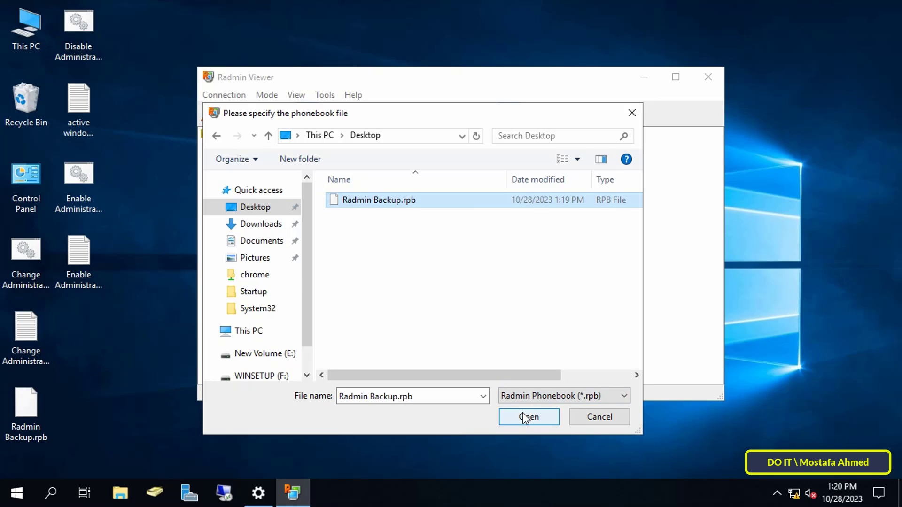
left_click(527, 416)
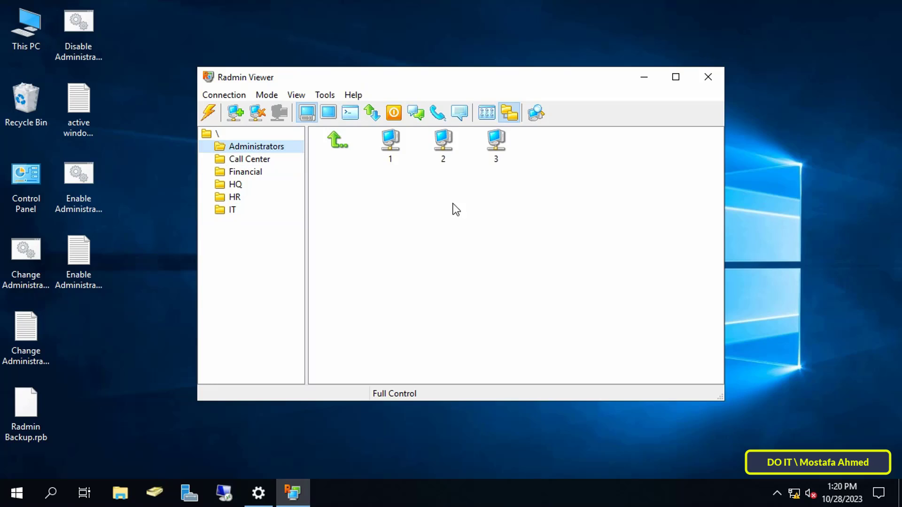
Browse the restored Call Center folder in the phonebook tree.
left_click(248, 159)
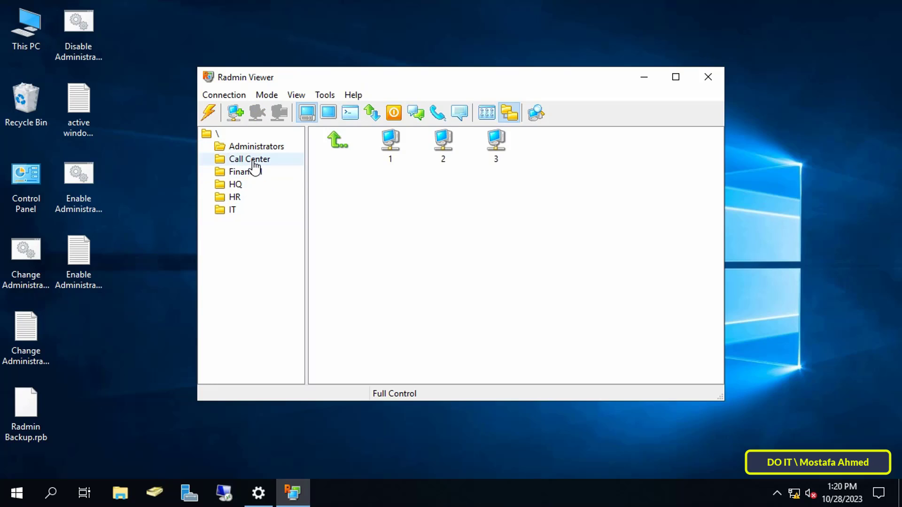